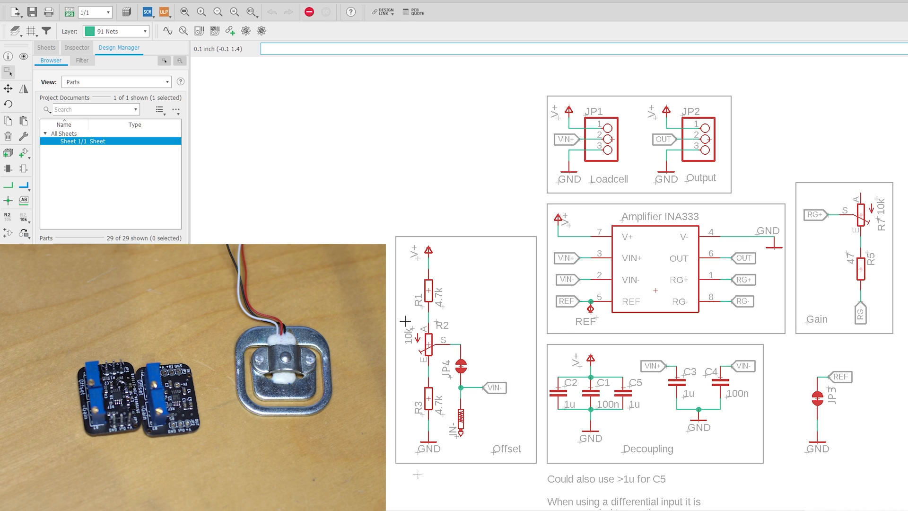
pyautogui.moveTo(505, 290)
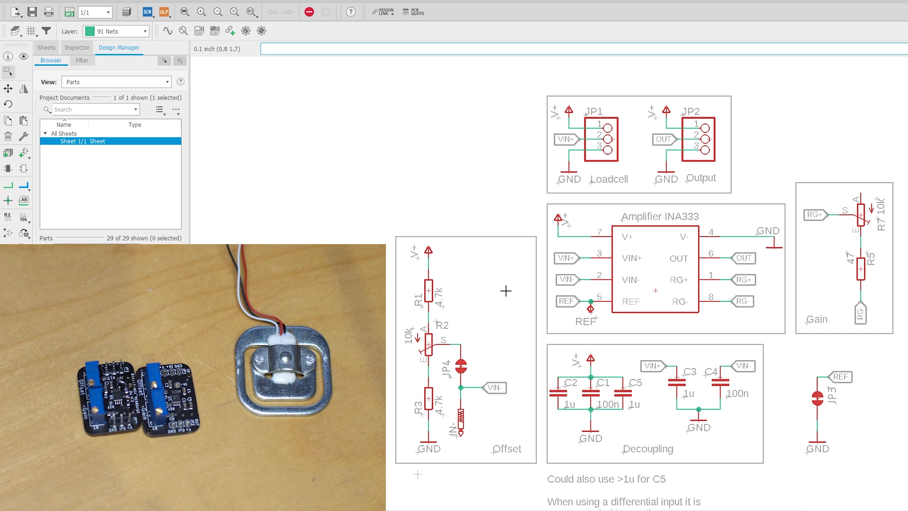
pyautogui.moveTo(476, 264)
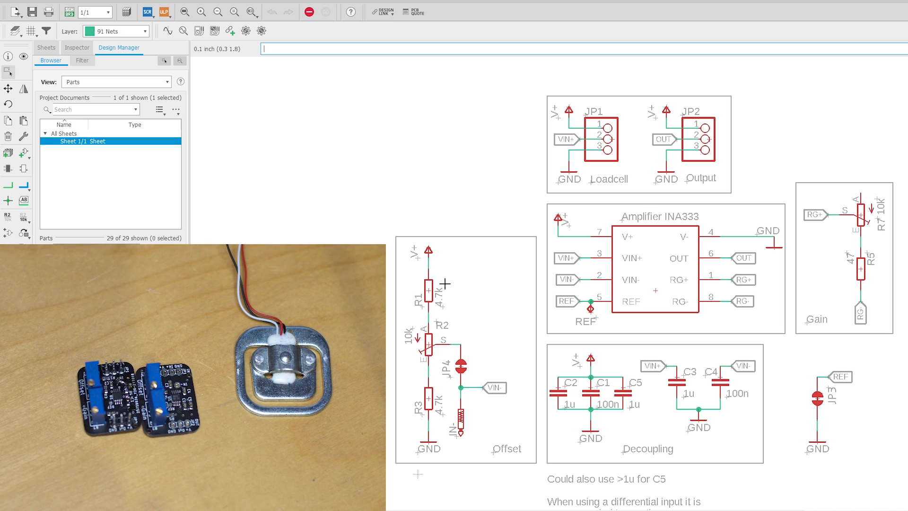
pyautogui.moveTo(413, 346)
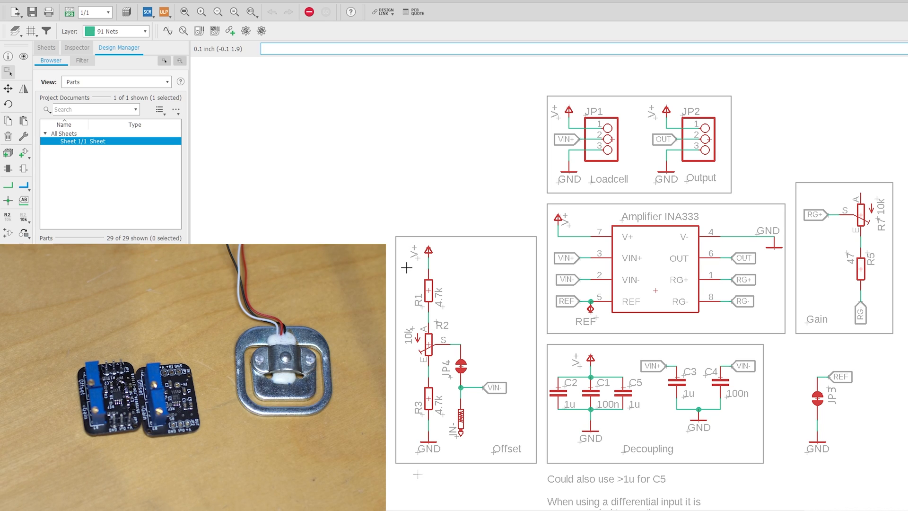
pyautogui.moveTo(785, 304)
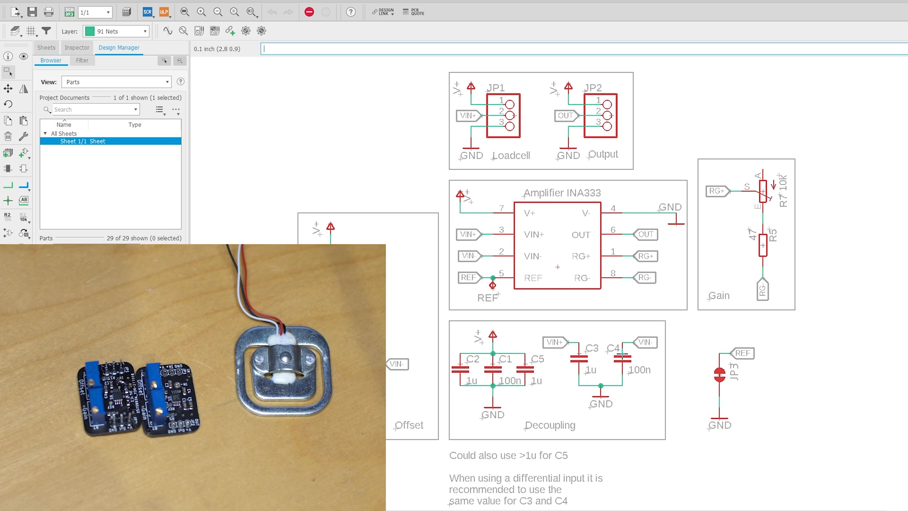
pyautogui.moveTo(573, 353)
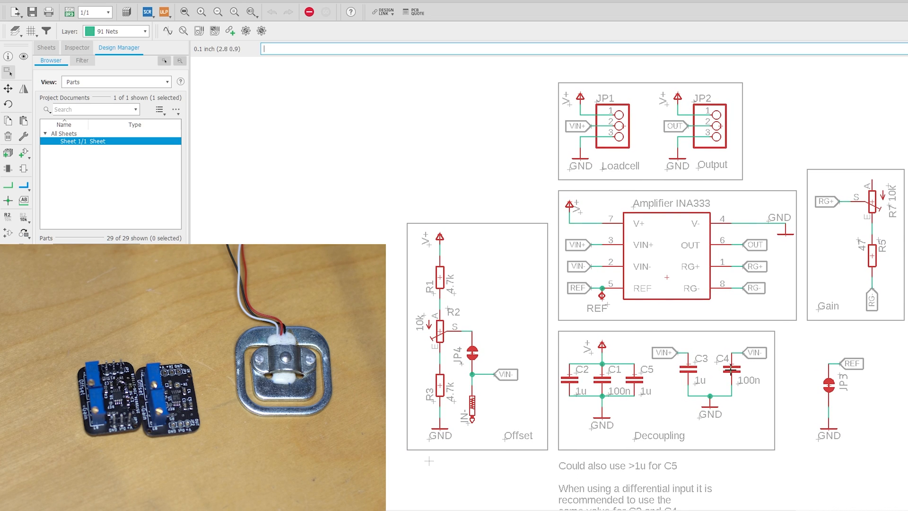
pyautogui.moveTo(736, 373)
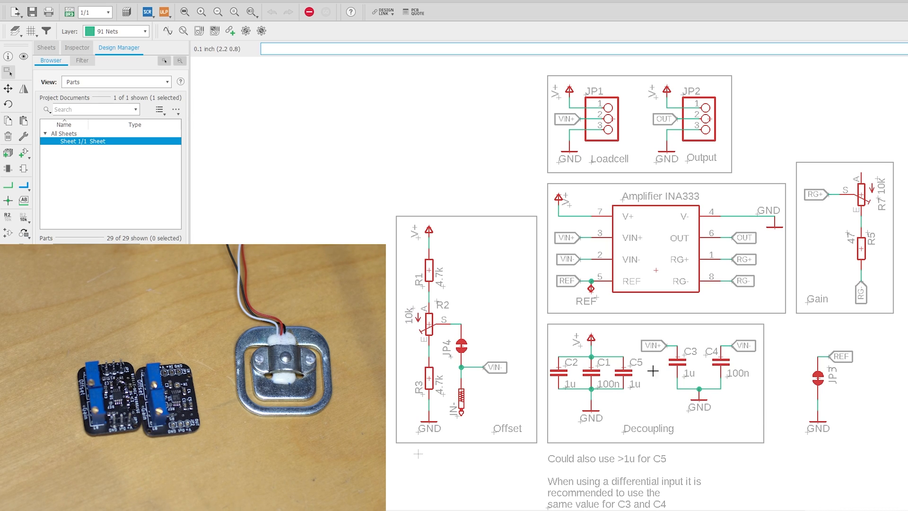
pyautogui.moveTo(653, 371)
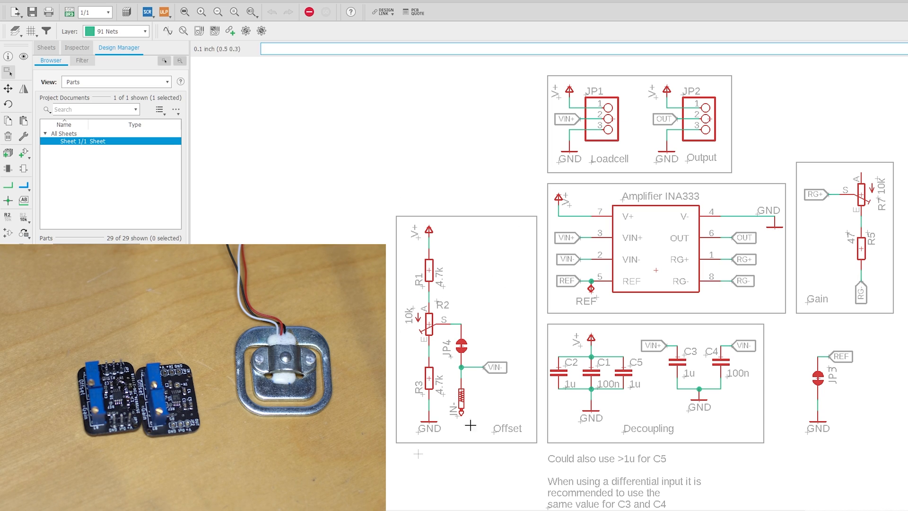
pyautogui.moveTo(743, 318)
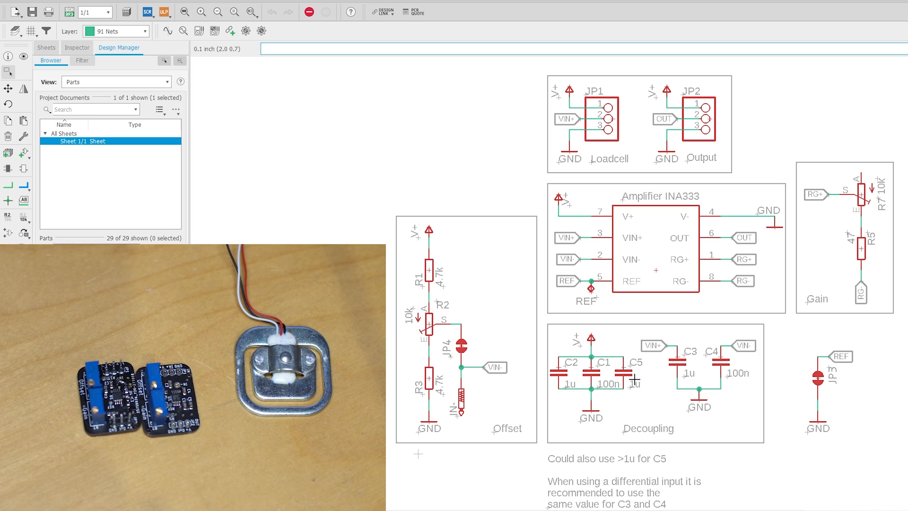
pyautogui.moveTo(604, 369)
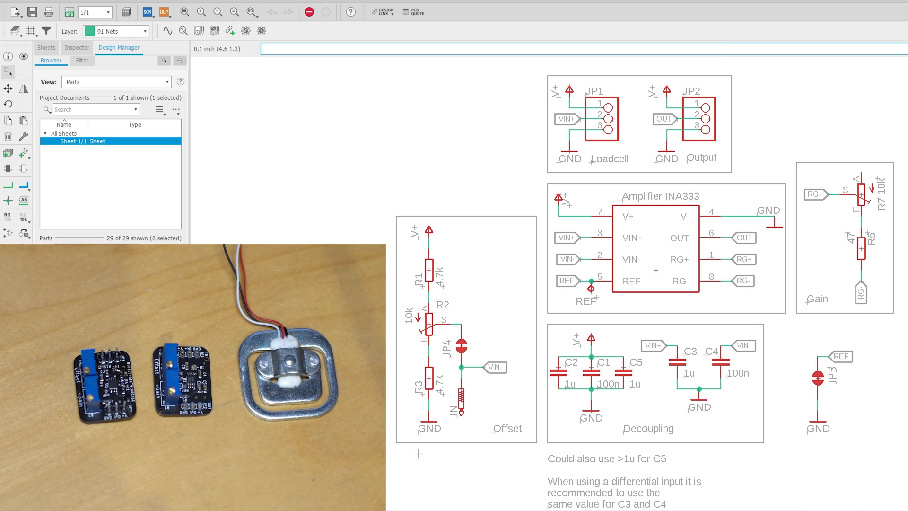
# Scroll through the INA333 schematic to finish reviewing it before the JLCPCB order
pyautogui.scroll(-3)
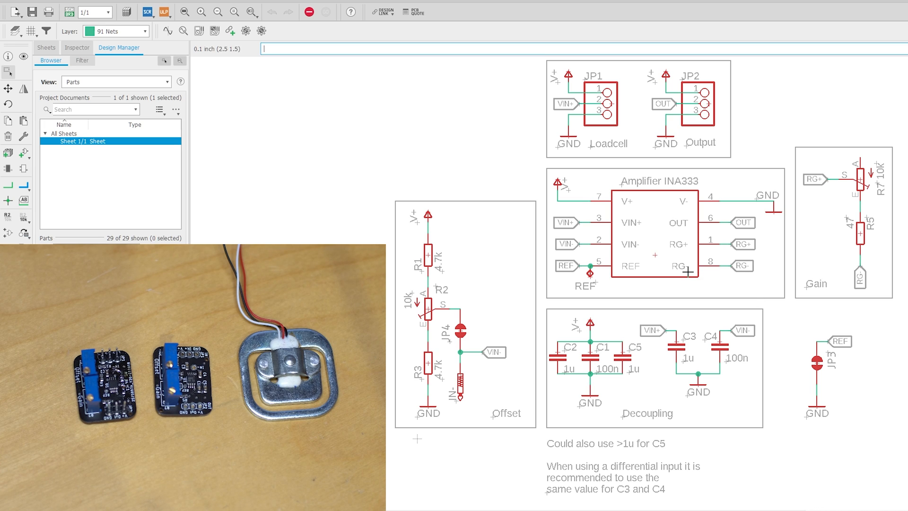
pyautogui.moveTo(715, 236)
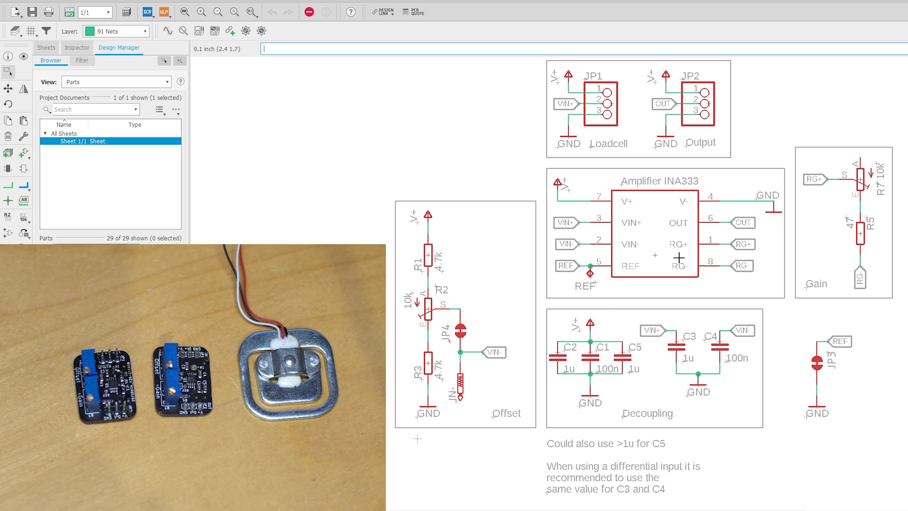
pyautogui.moveTo(665, 241)
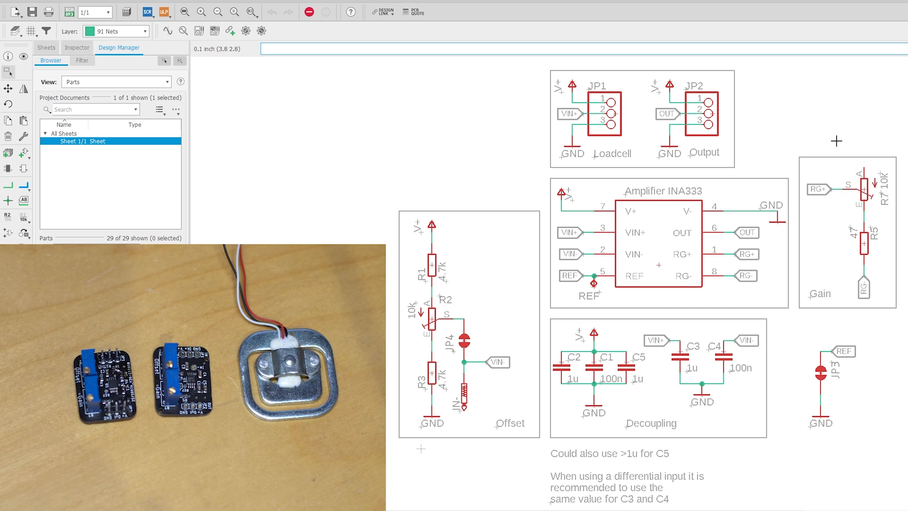
pyautogui.moveTo(851, 145)
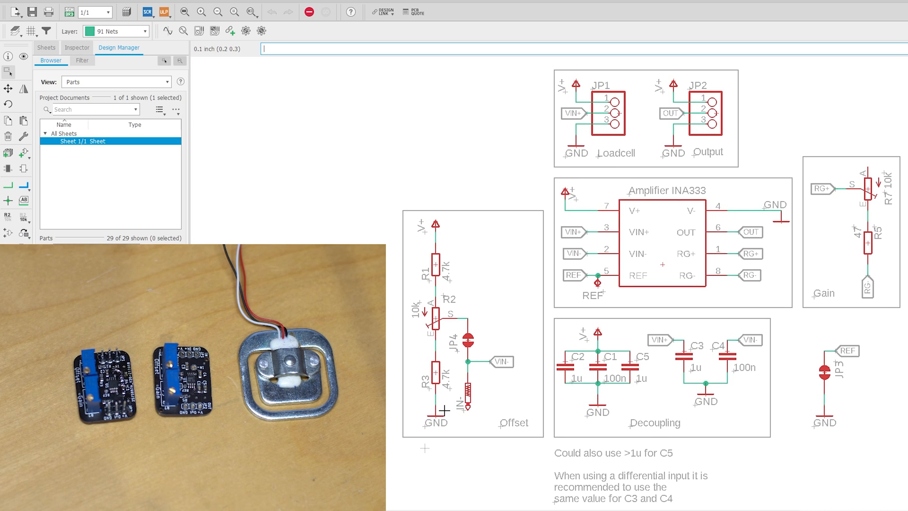
pyautogui.moveTo(731, 462)
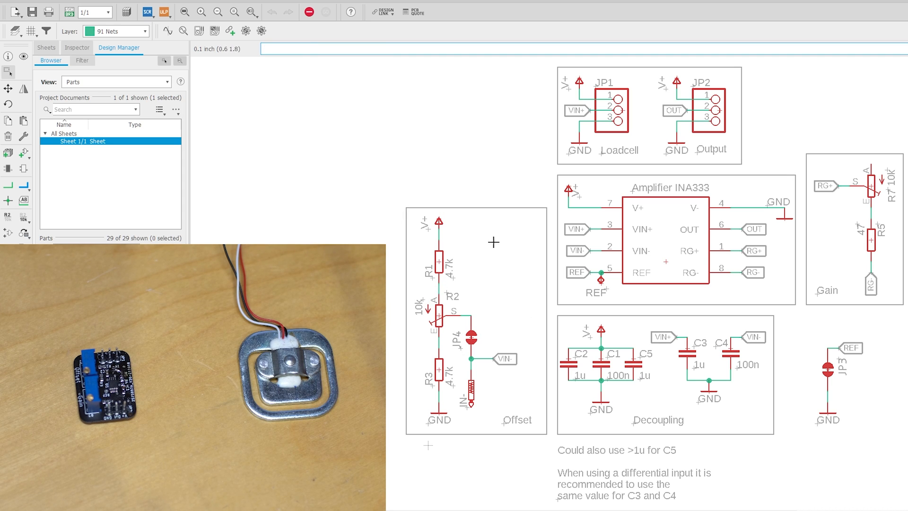
pyautogui.moveTo(517, 332)
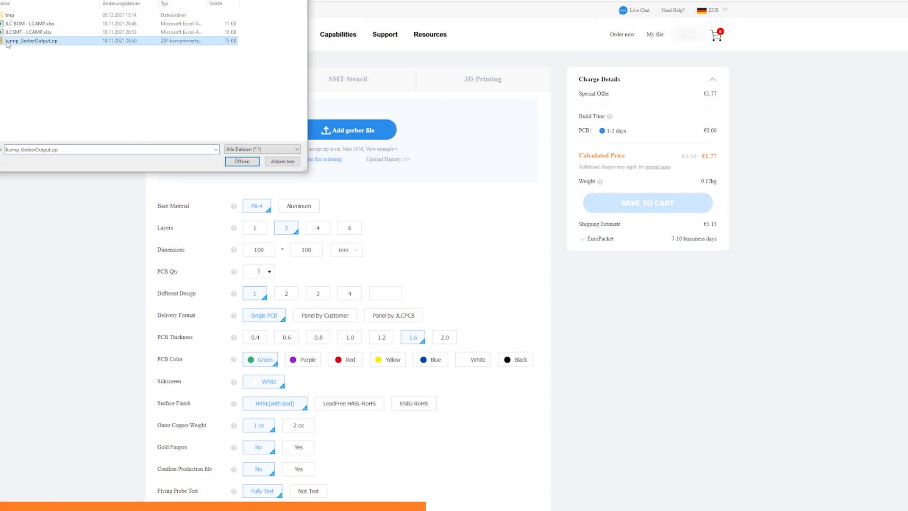
# Load the Gerber zip, enable top-side SMT assembly and confirm to reach the BOM/CPL step
pyautogui.click(241, 161)
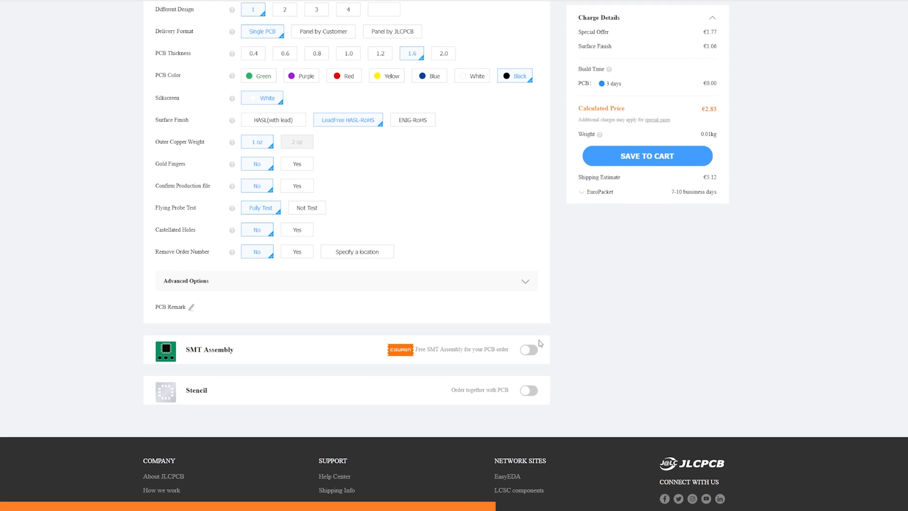
pyautogui.click(528, 349)
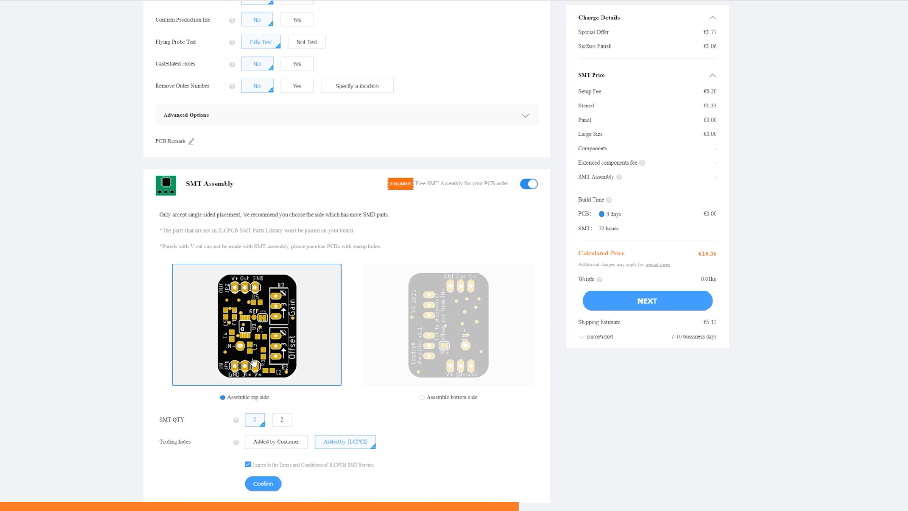
pyautogui.click(262, 483)
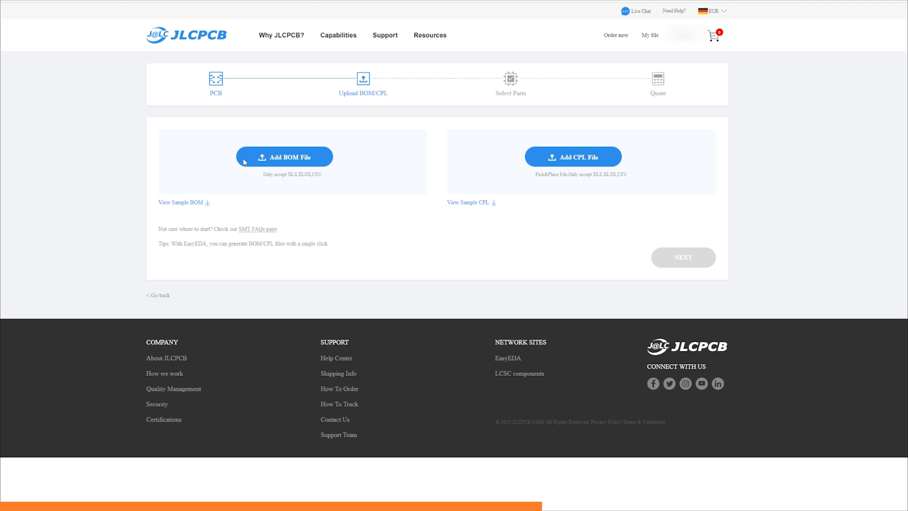
# Upload the BOM and CPL xlsx files and continue to matching the 6 parts
pyautogui.click(283, 156)
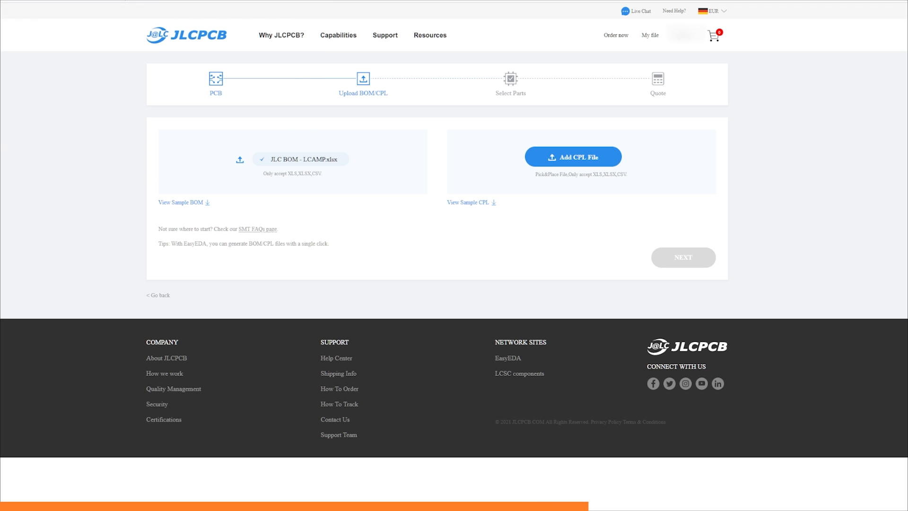
pyautogui.click(572, 156)
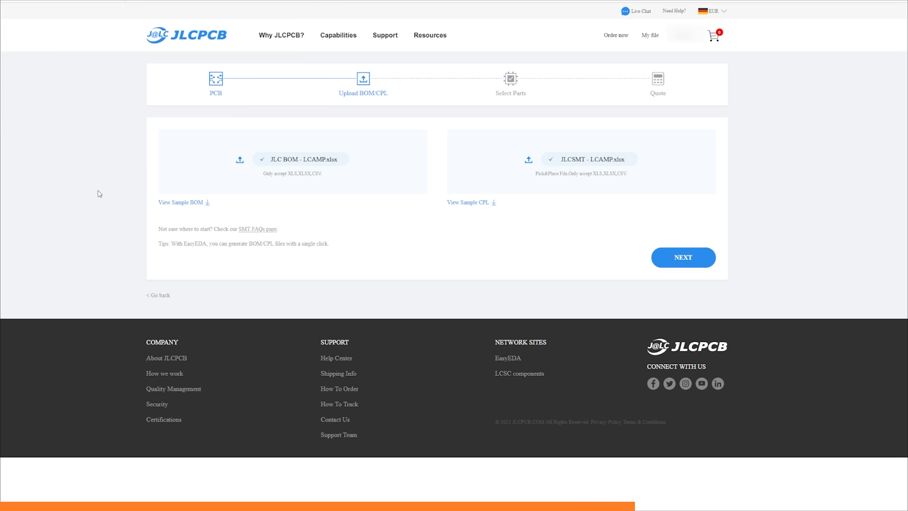
pyautogui.click(682, 257)
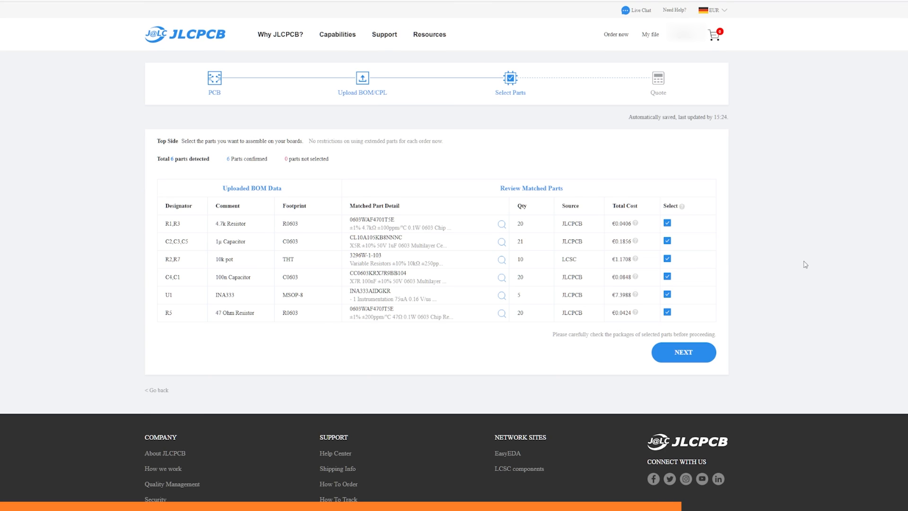
pyautogui.moveTo(250, 215)
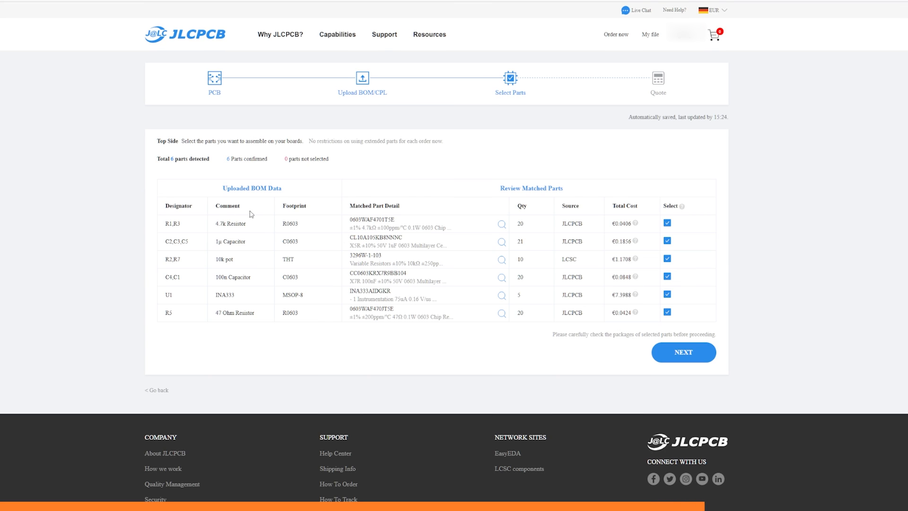
# Proceed to the quote and review the placement preview, charge breakdown and €25.85 total
pyautogui.click(683, 352)
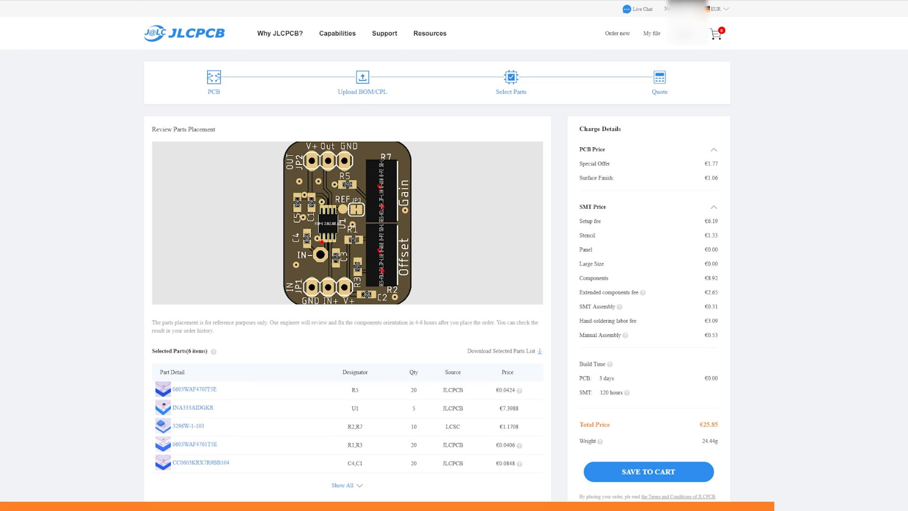
pyautogui.moveTo(277, 213)
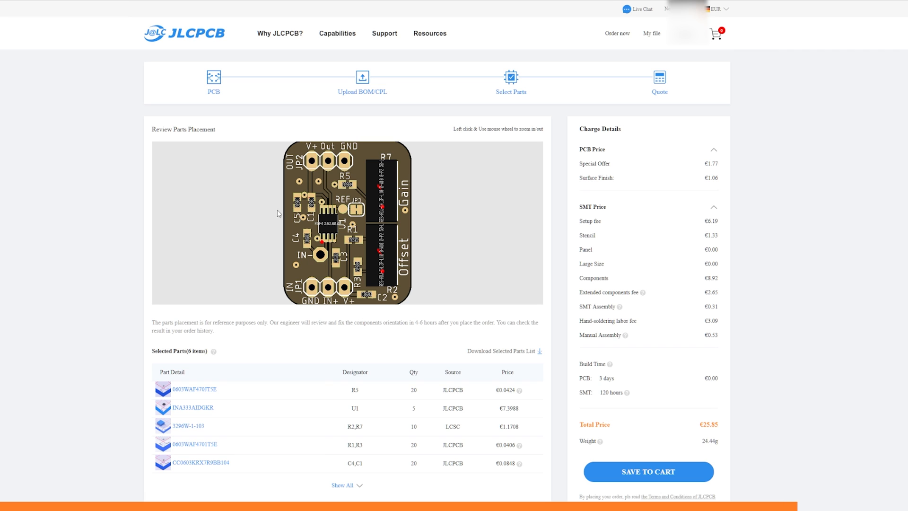
pyautogui.scroll(-3)
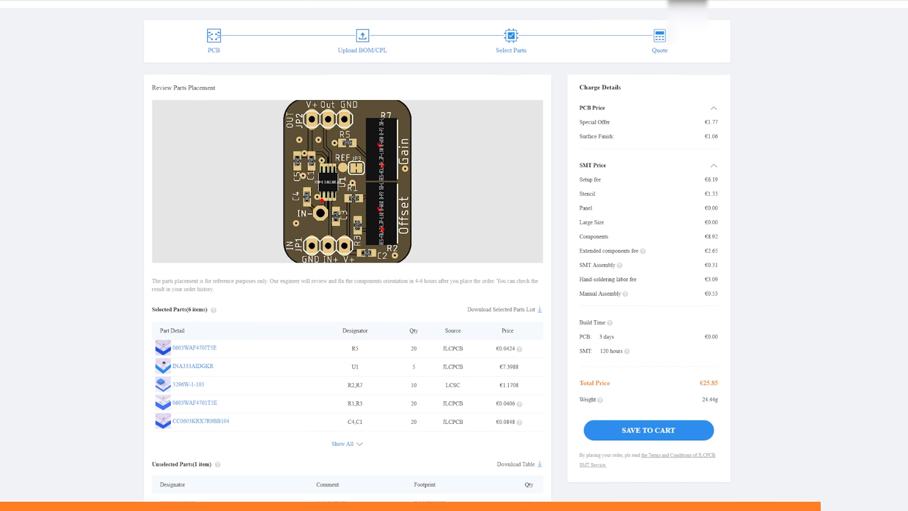
pyautogui.scroll(-3)
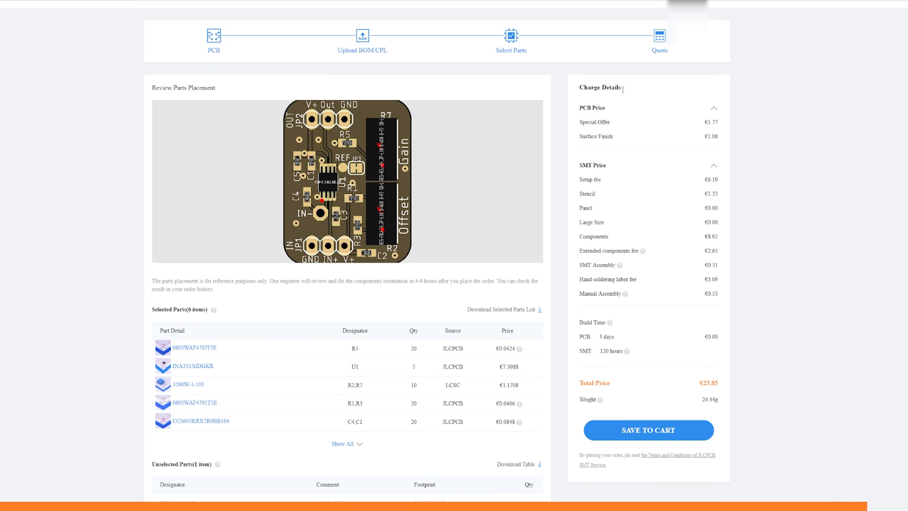
pyautogui.moveTo(747, 213)
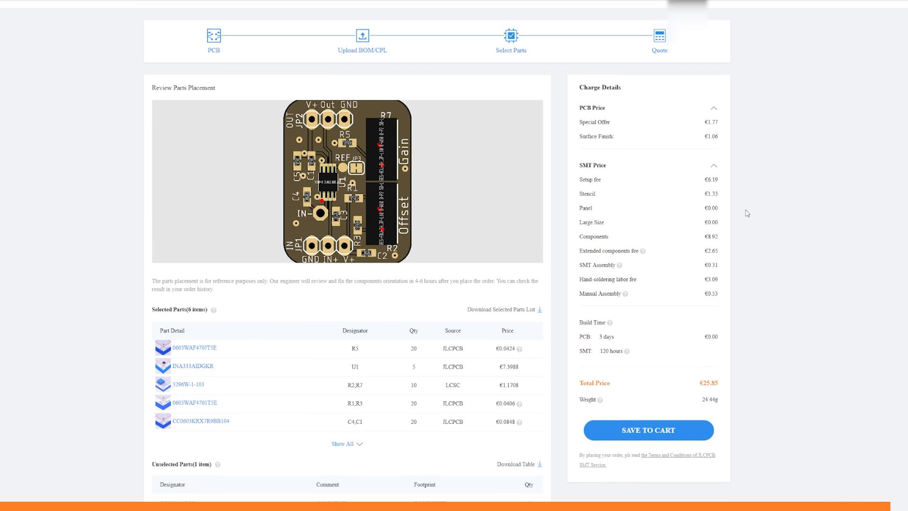